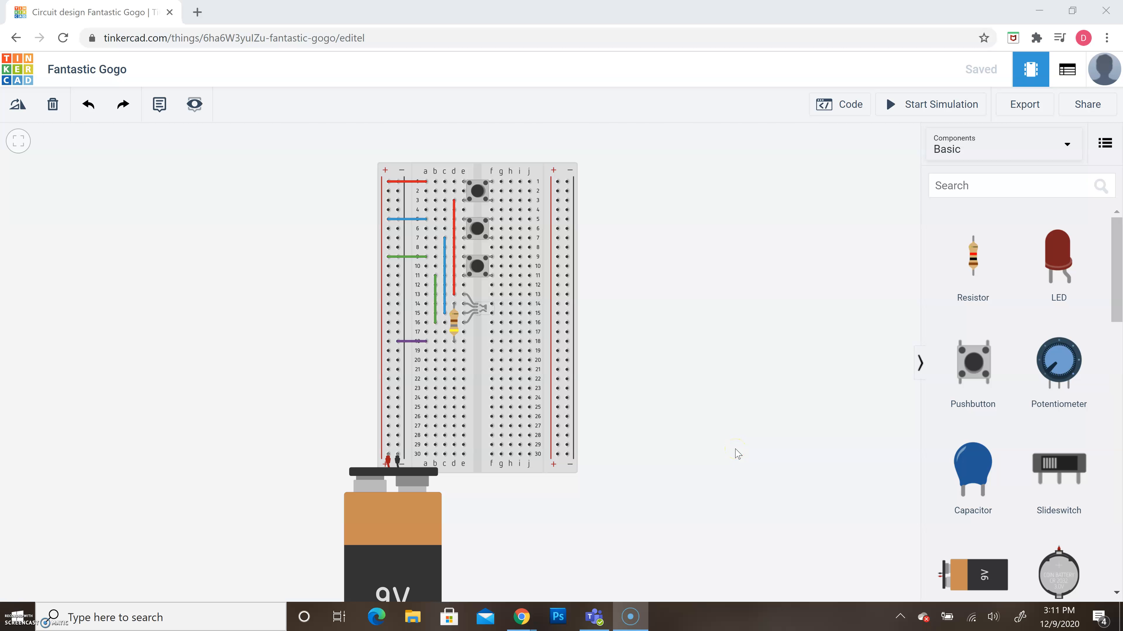
mouse_move(916, 119)
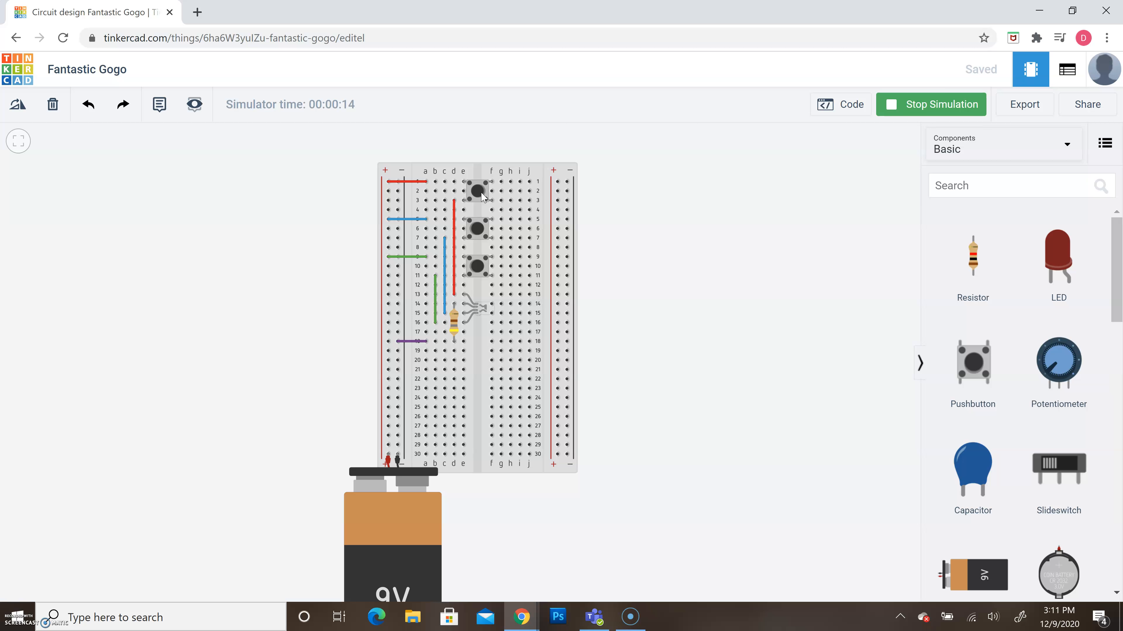
click(931, 104)
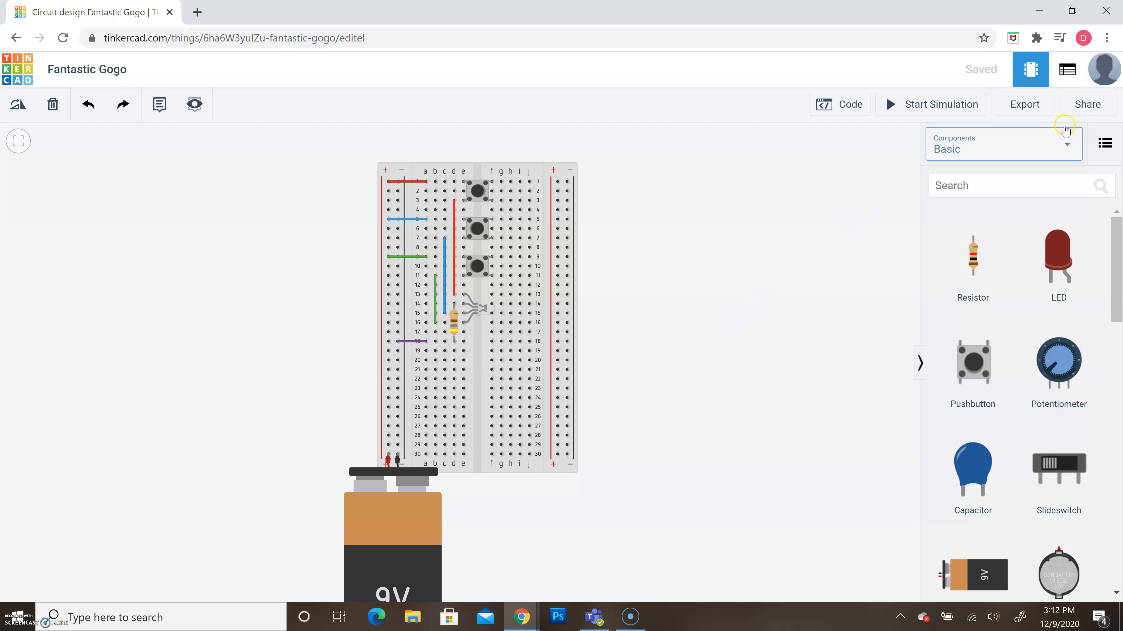
mouse_move(1062, 105)
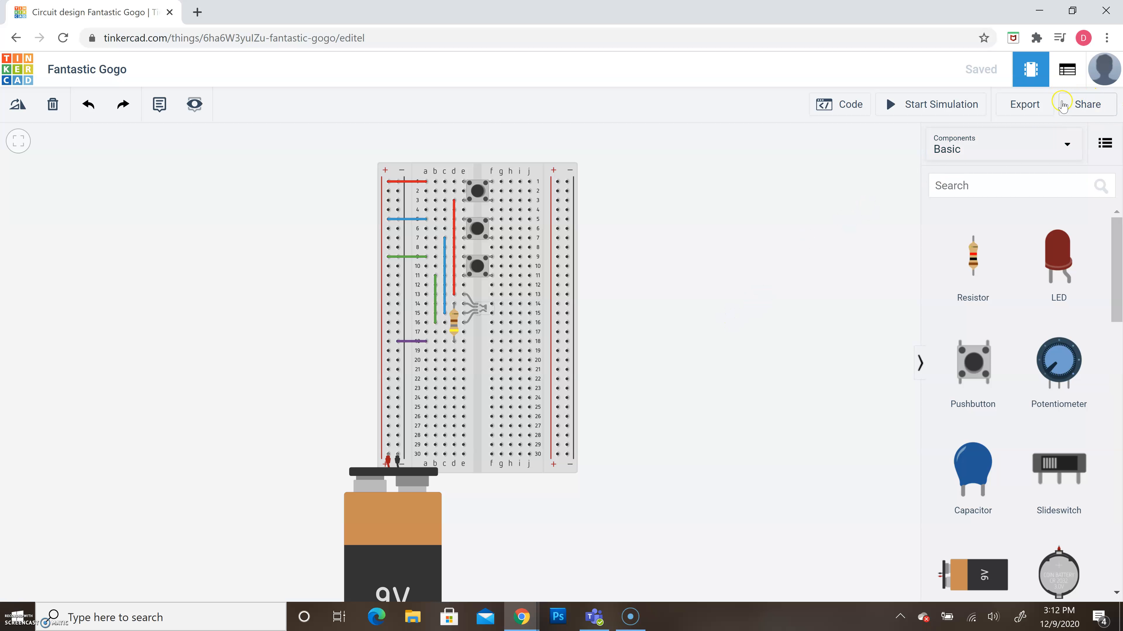
mouse_move(1057, 94)
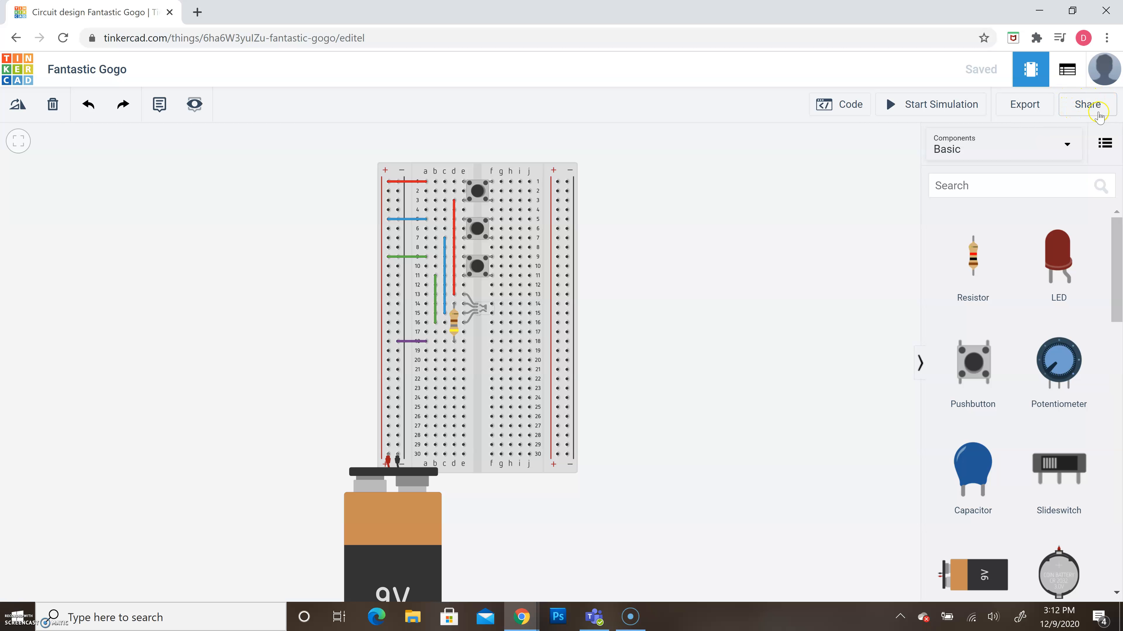
mouse_move(1106, 69)
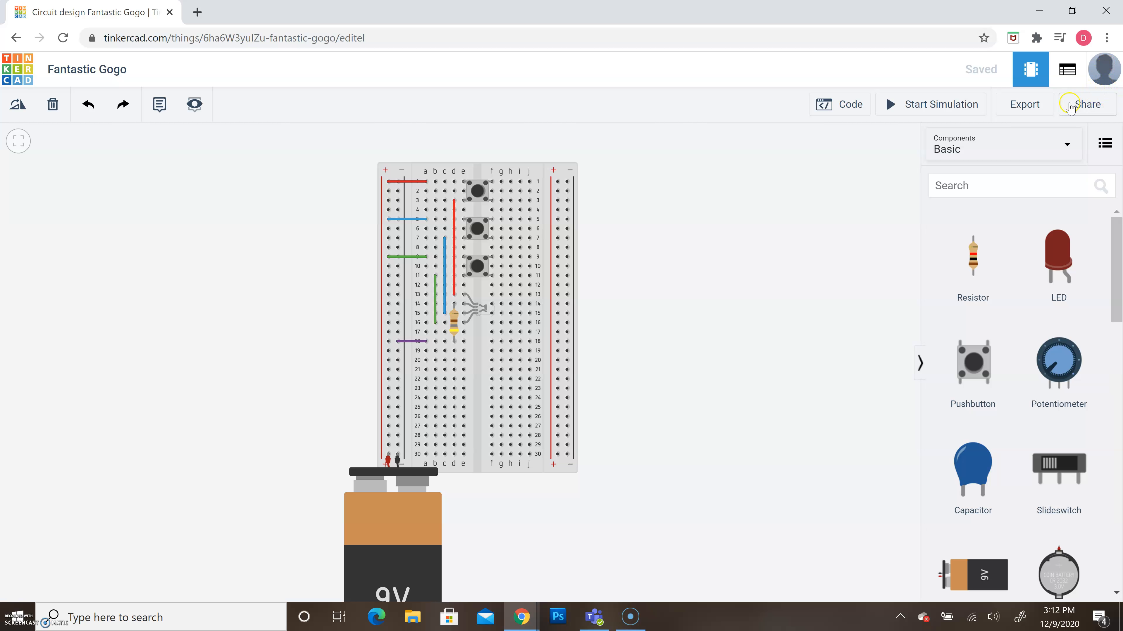
mouse_move(1099, 110)
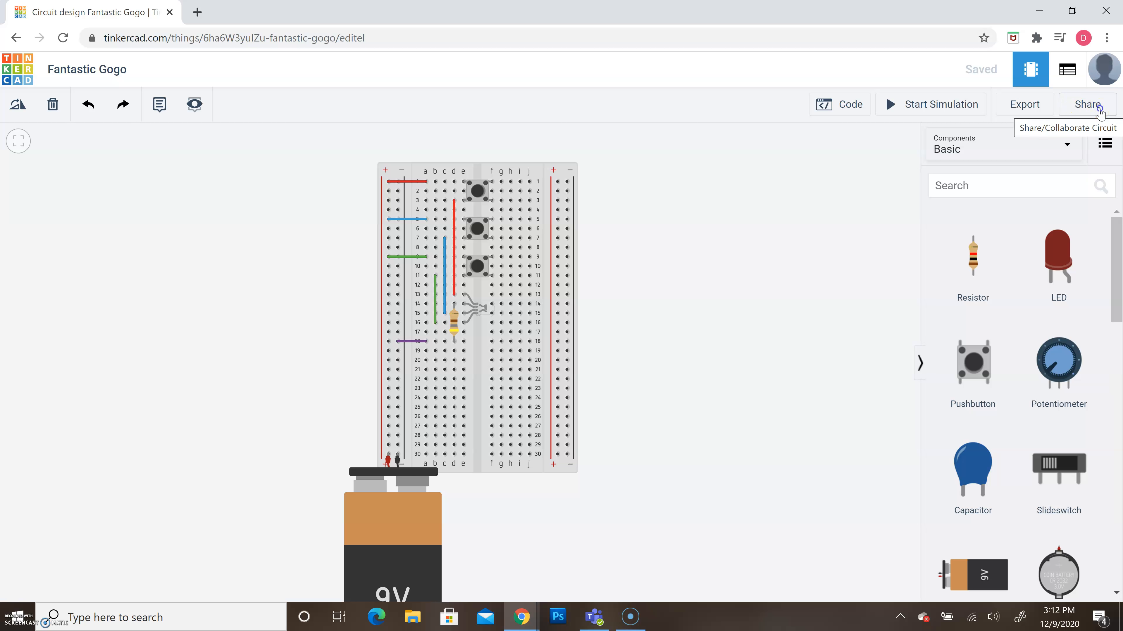
- Download a PNG snapshot of the pushbutton circuit via Share and view it in Photos
click(1087, 104)
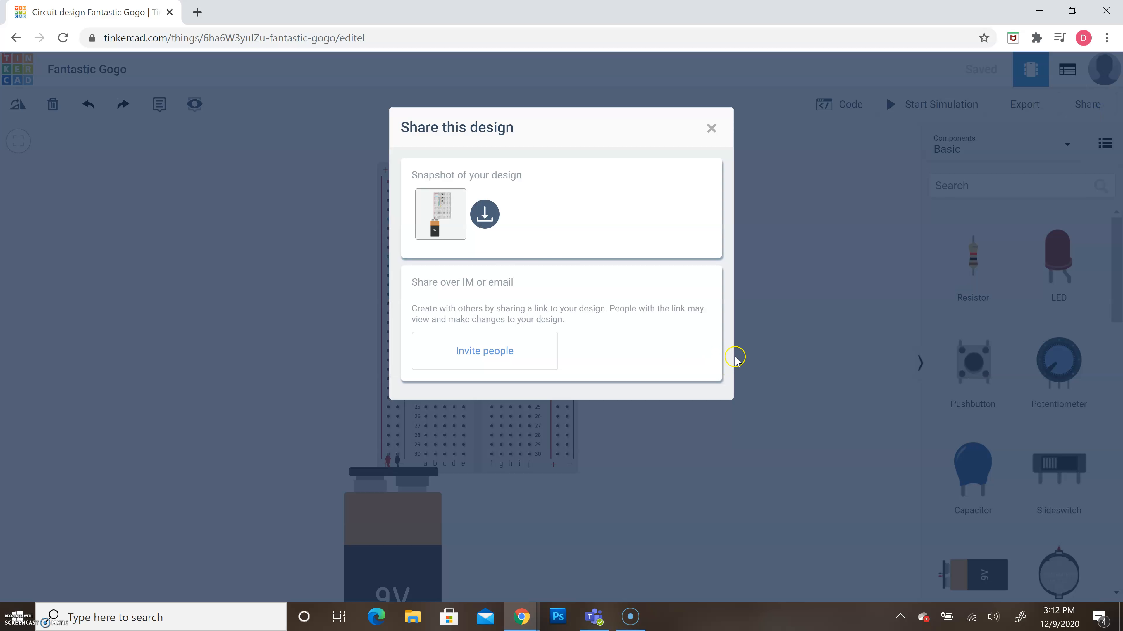
mouse_move(555, 114)
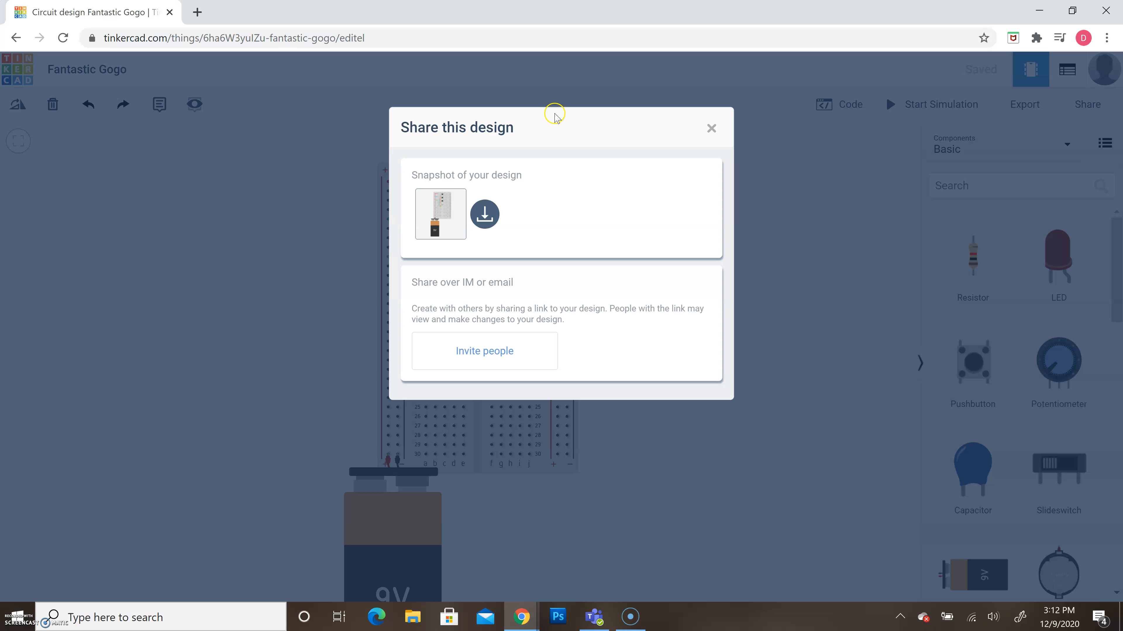
mouse_move(631, 190)
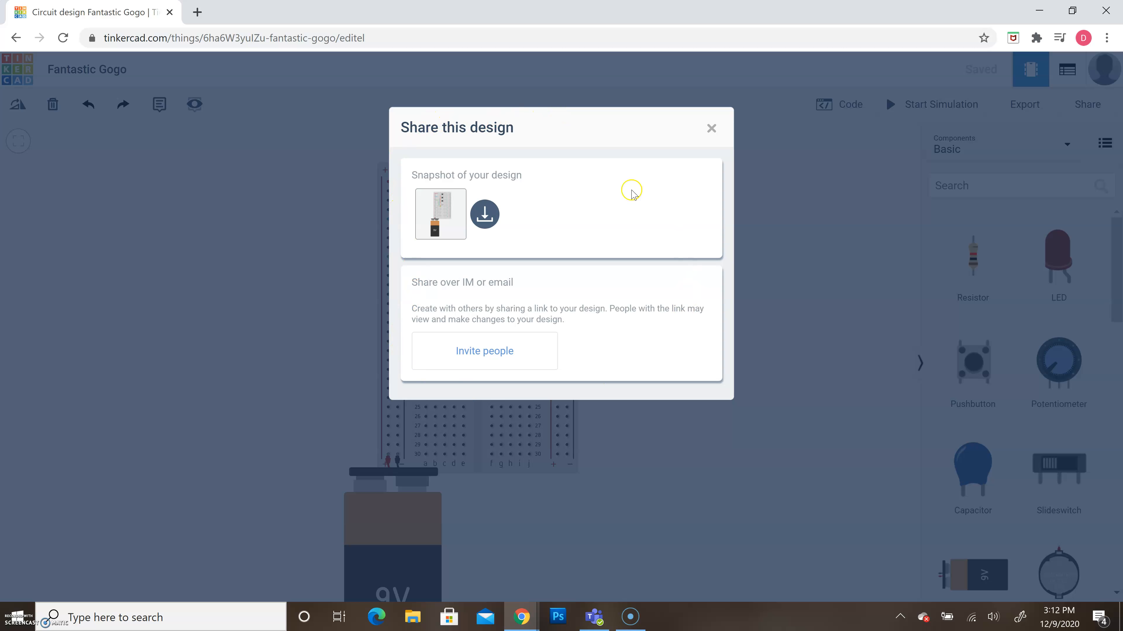
mouse_move(442, 226)
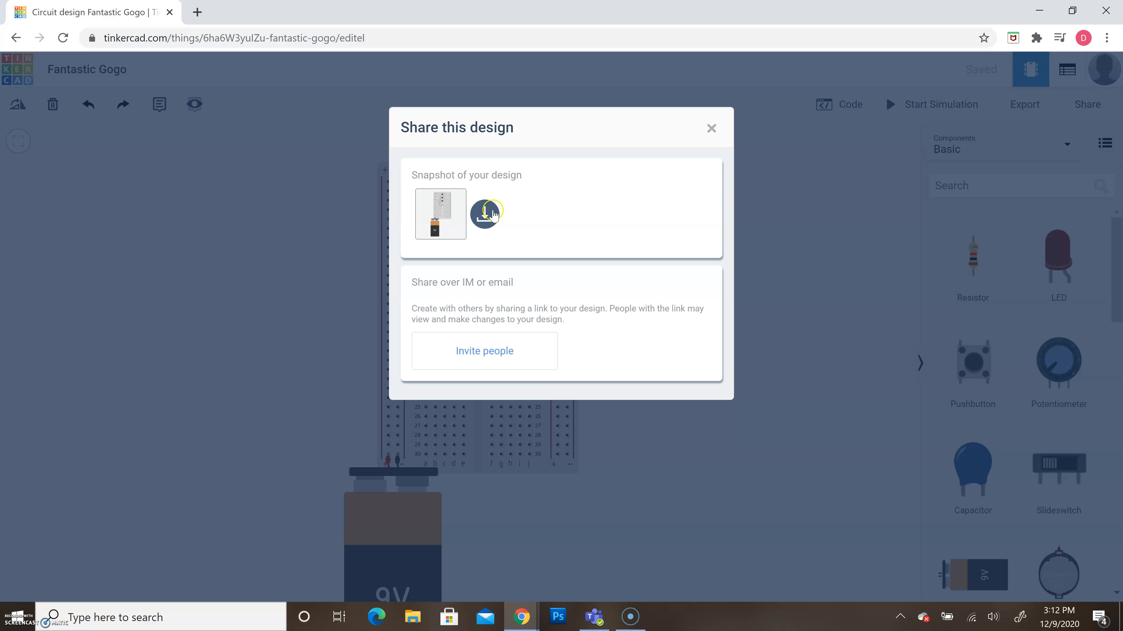
click(711, 128)
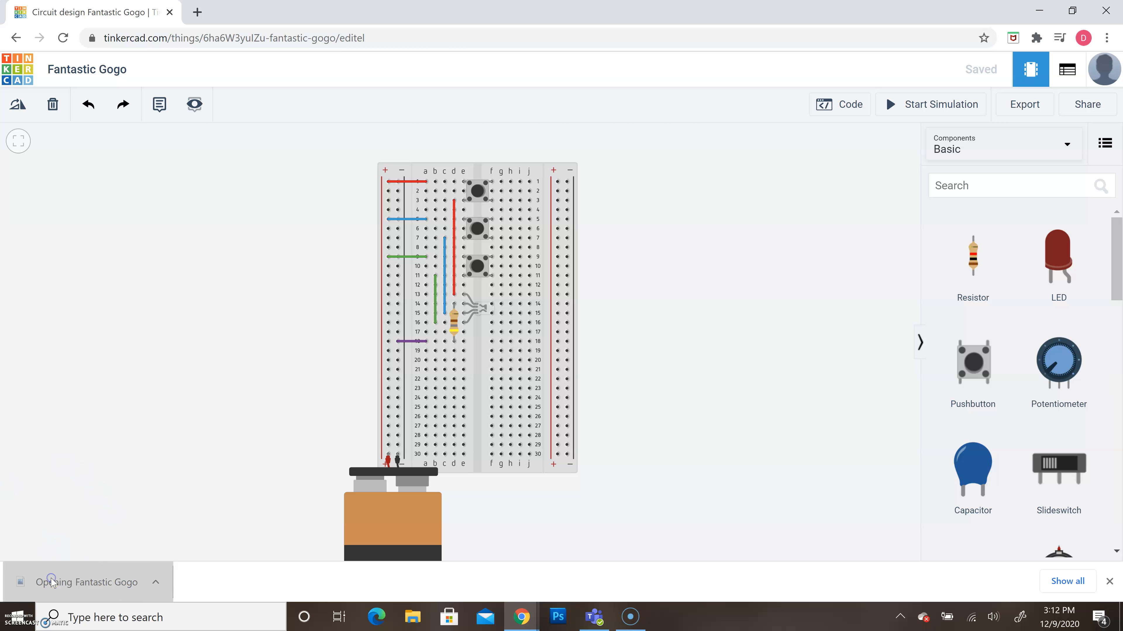
click(667, 616)
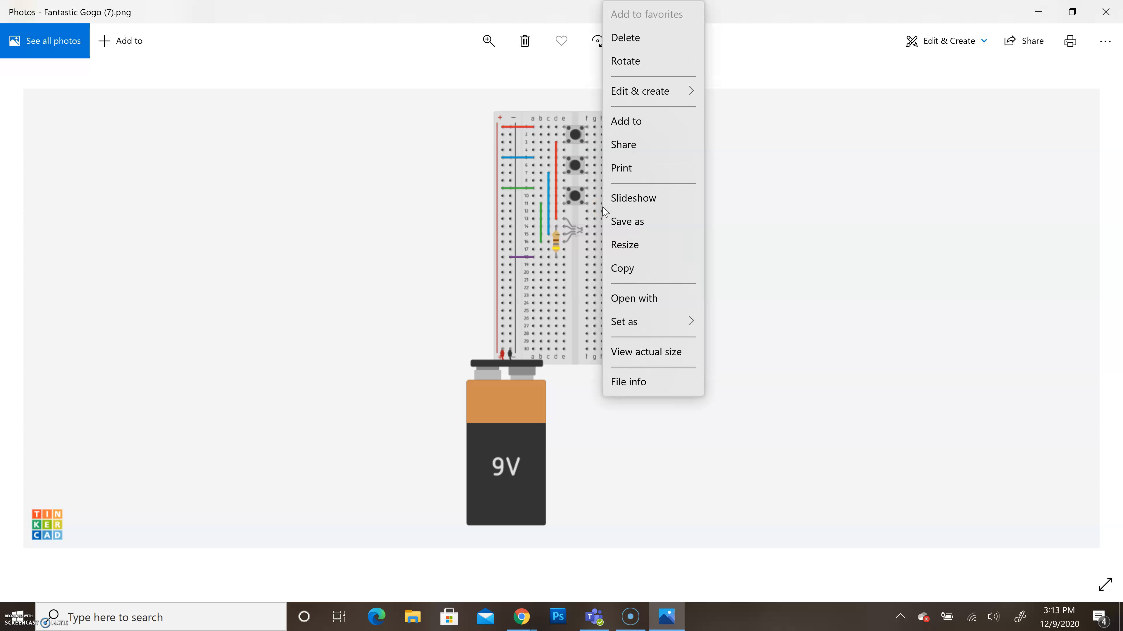
mouse_move(649, 221)
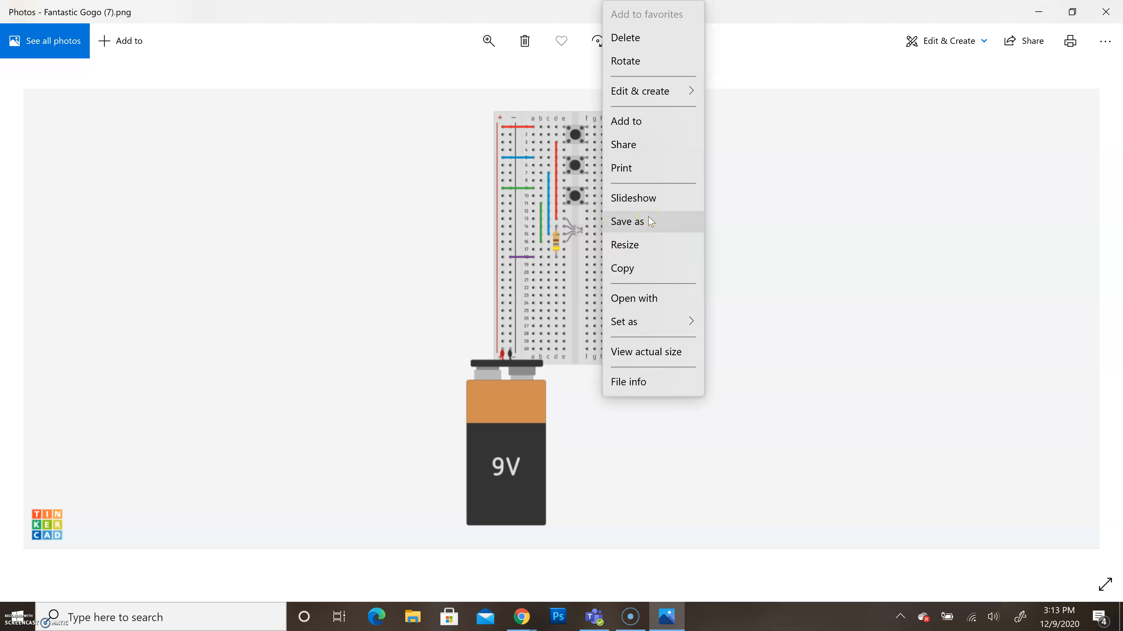